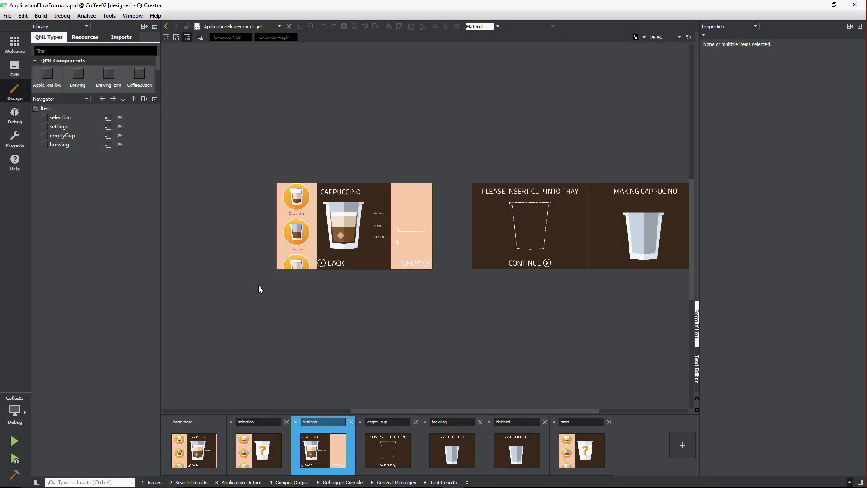
mouse_move(257, 300)
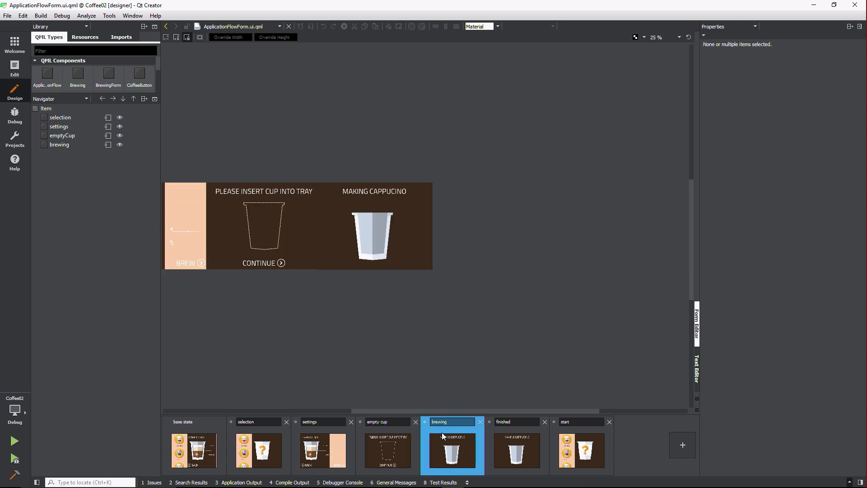
mouse_move(384, 355)
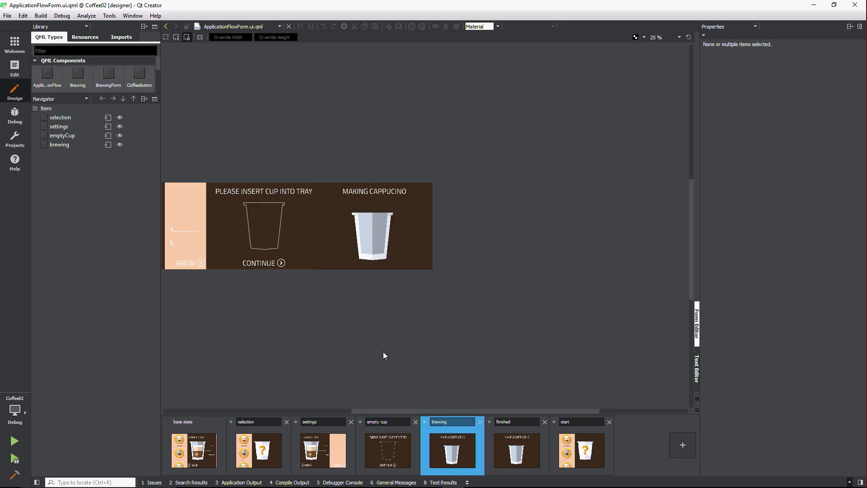
mouse_move(68, 140)
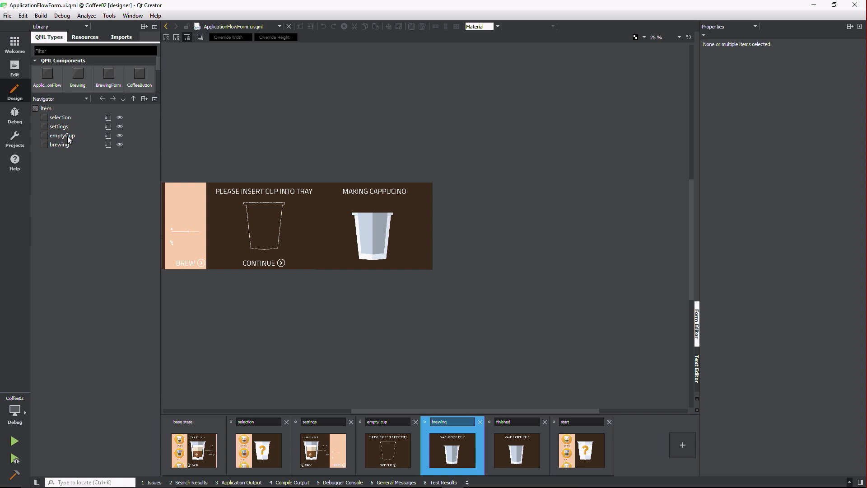
Select the 'selection' item in the Navigator to view its X -2356, 1024×768 properties
click(60, 116)
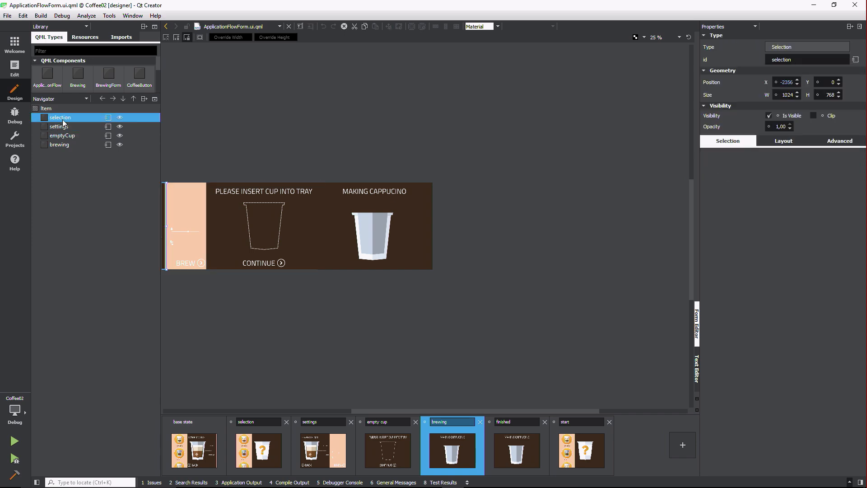
mouse_move(60, 117)
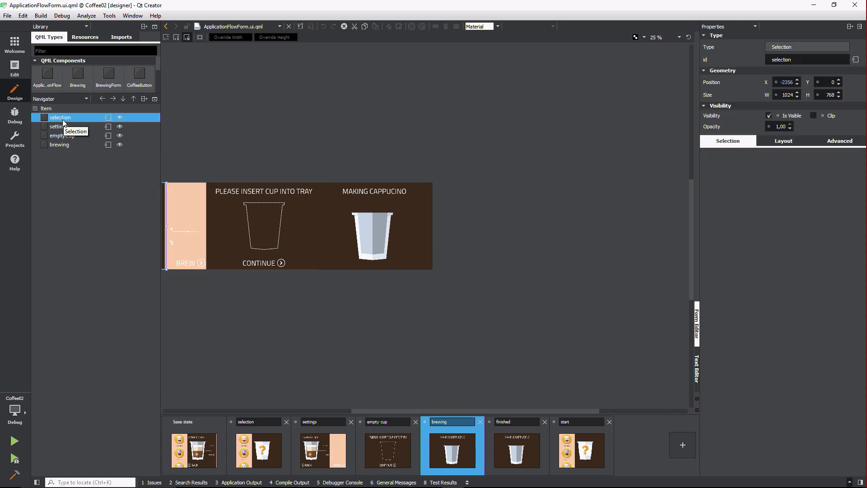
mouse_move(452, 413)
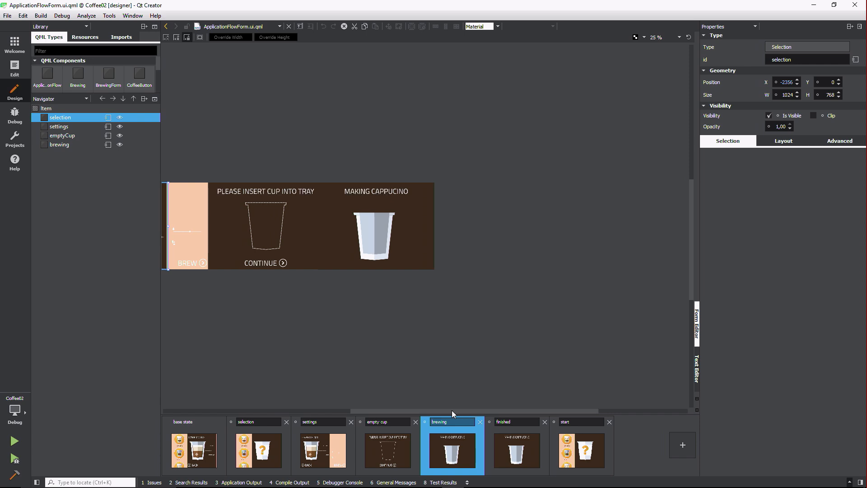